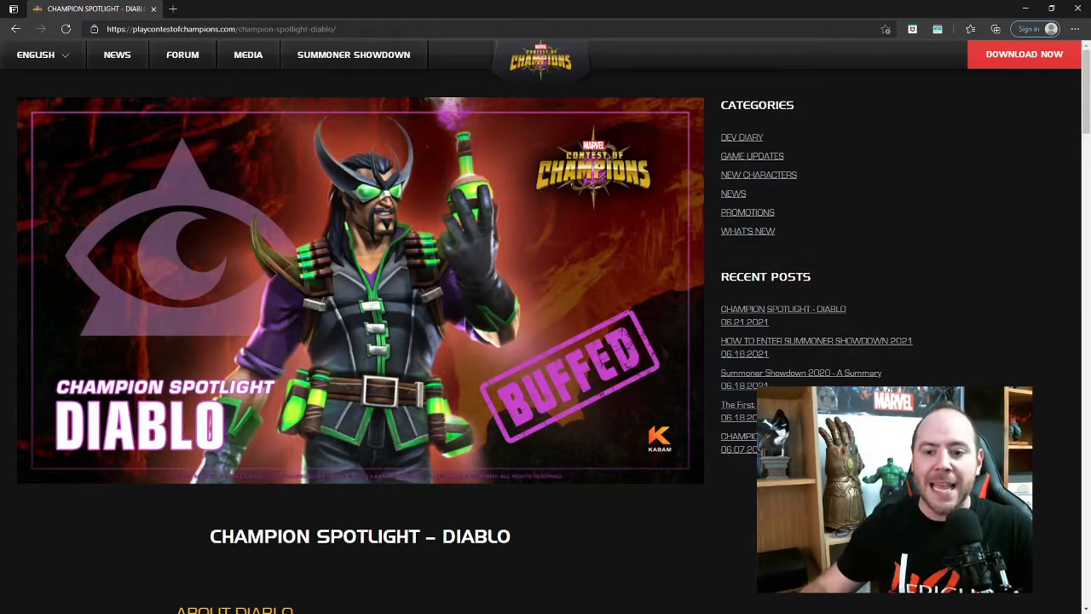
{"action": "scroll", "scroll_direction": "down", "scroll_amount": 3}
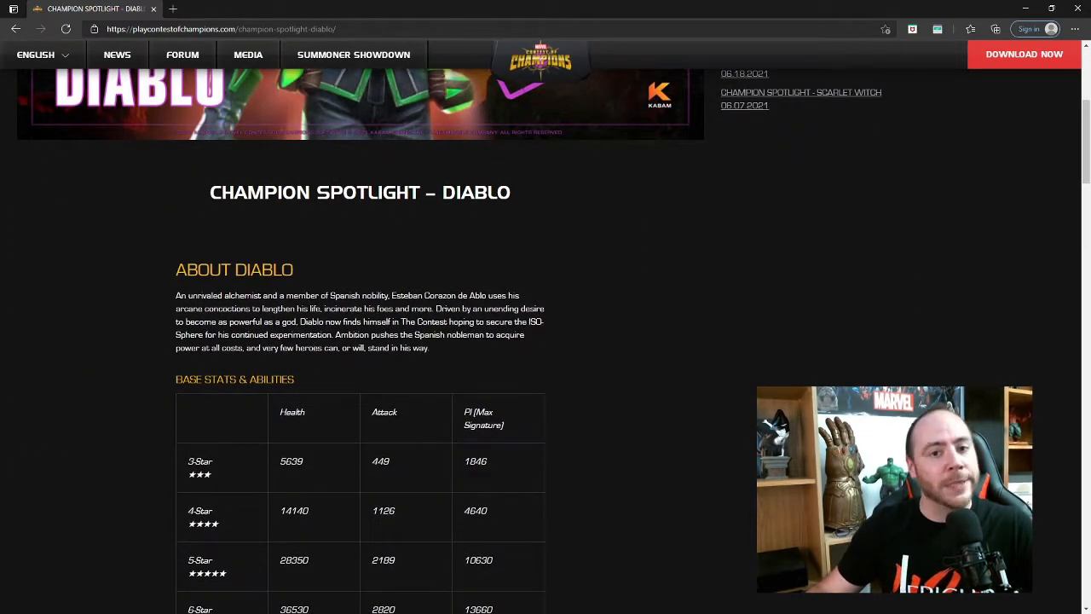
{"action": "scroll", "scroll_direction": "down", "scroll_amount": 3}
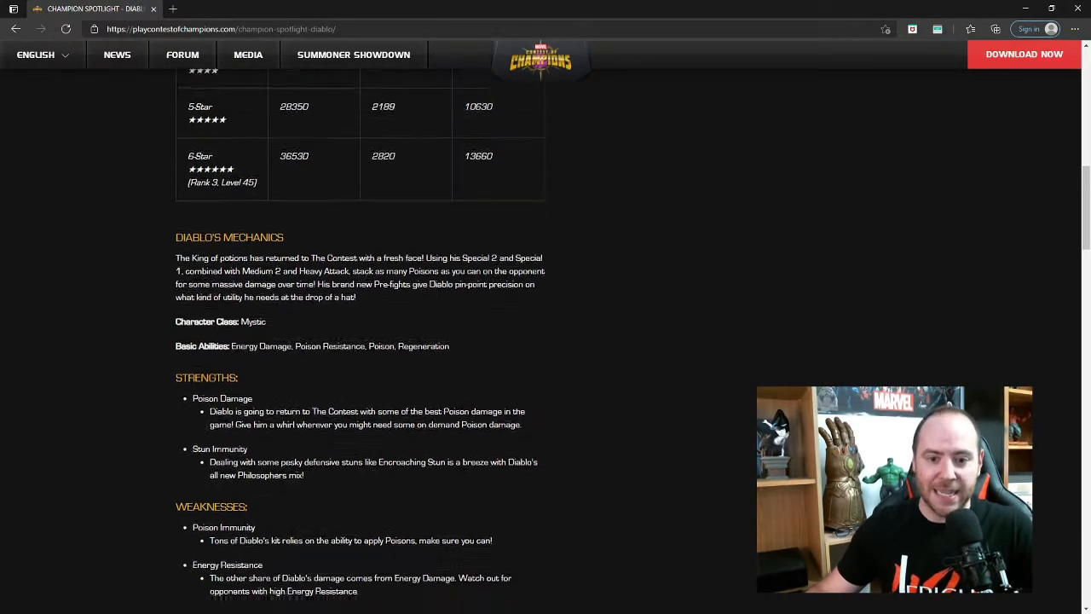
{"action": "scroll", "scroll_direction": "down", "scroll_amount": 3}
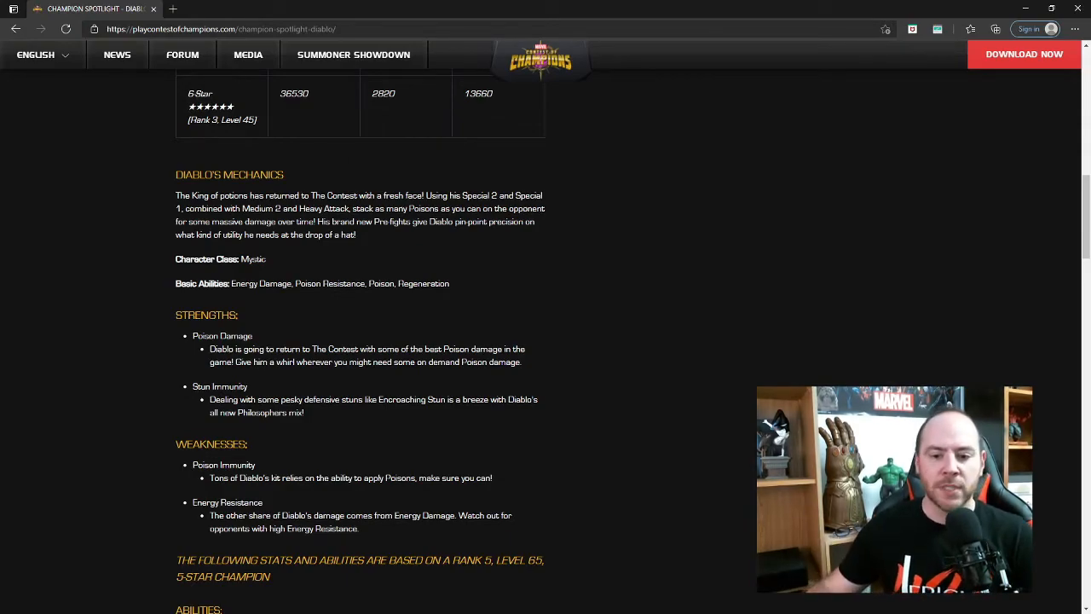
{"action": "scroll", "scroll_direction": "down", "scroll_amount": 3}
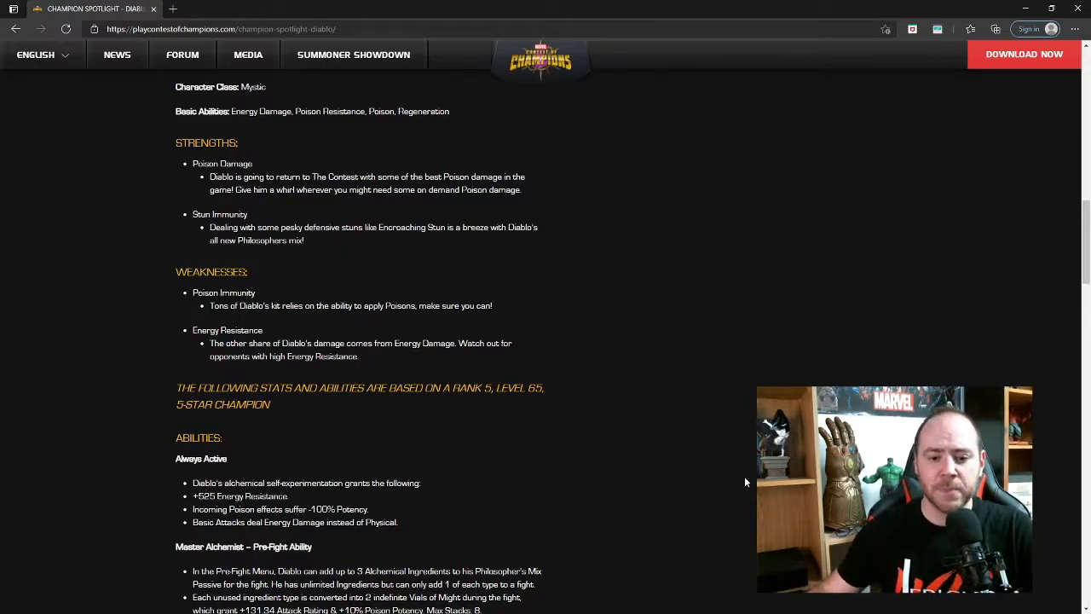
{"action": "scroll", "scroll_direction": "down", "scroll_amount": 3}
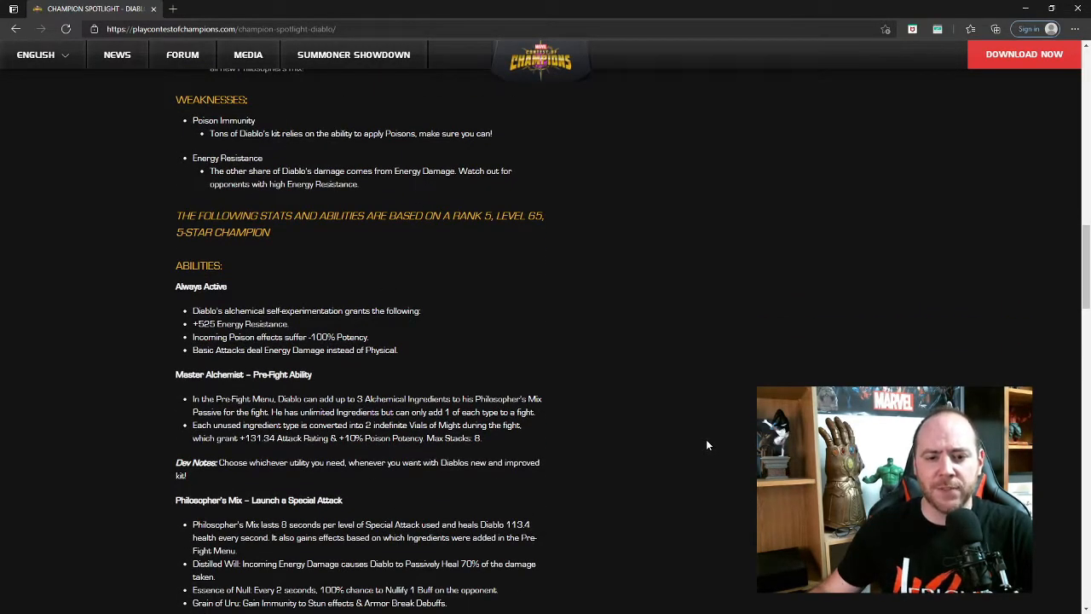
{"action": "scroll", "scroll_direction": "down", "scroll_amount": 3}
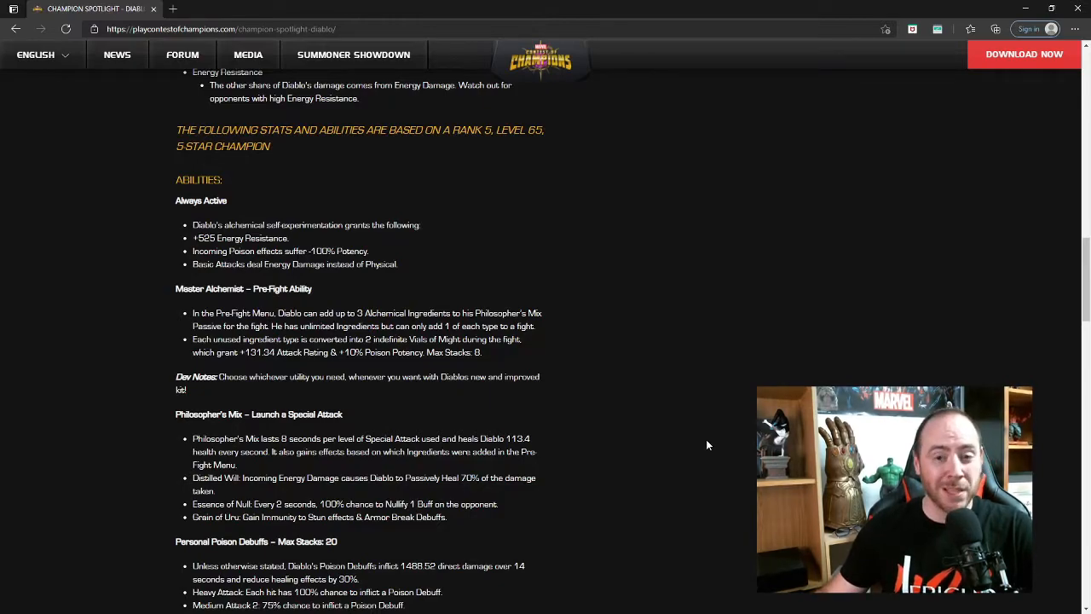
{"action": "scroll", "scroll_direction": "down", "scroll_amount": 3}
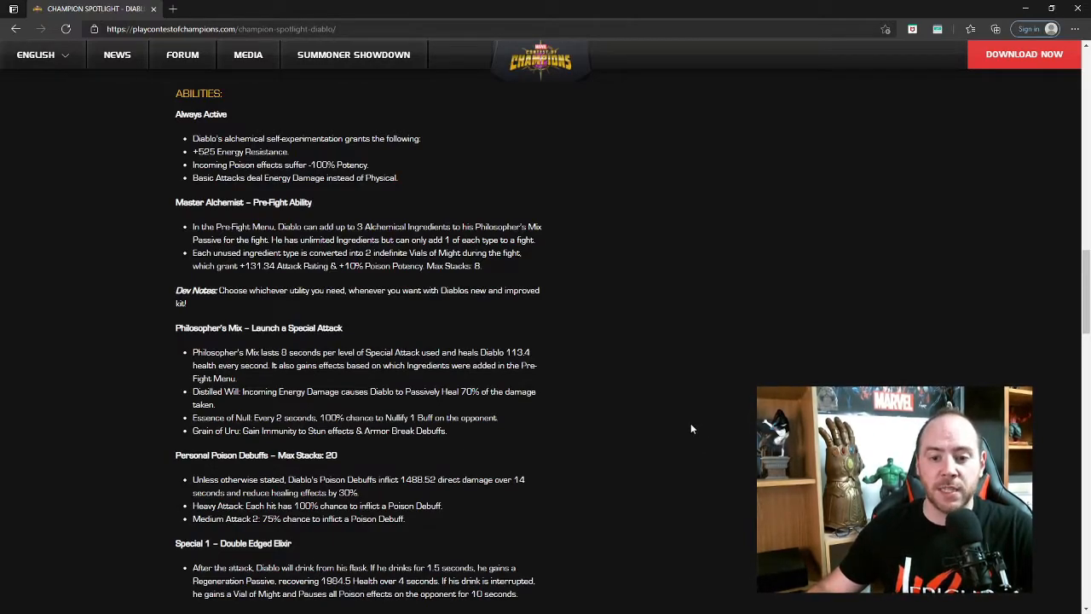
{"action": "scroll", "scroll_direction": "down", "scroll_amount": 3}
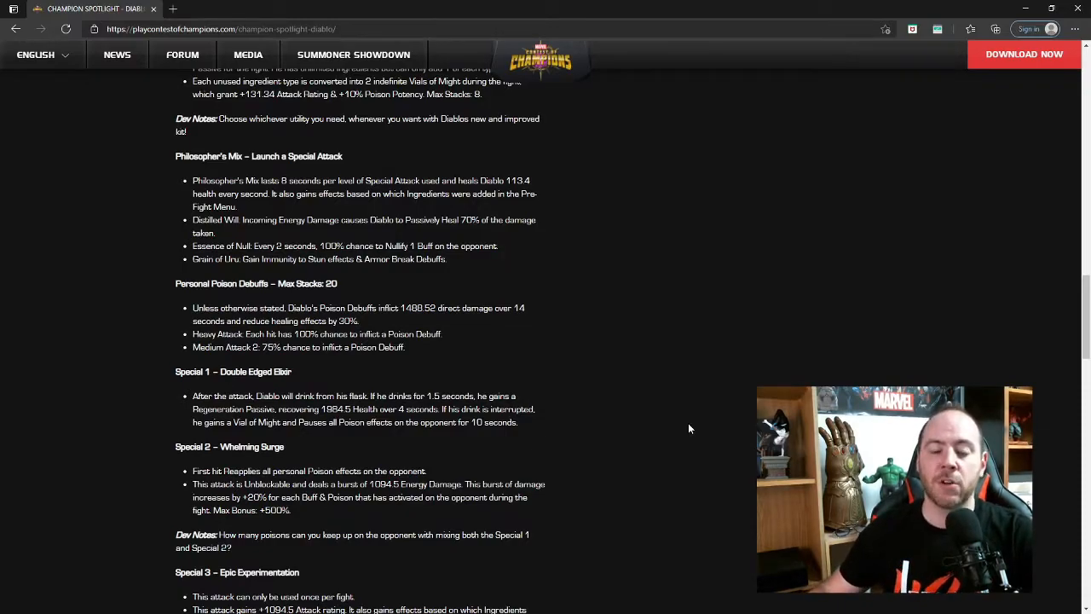
{"action": "mouse_move", "coordinate": [689, 427]}
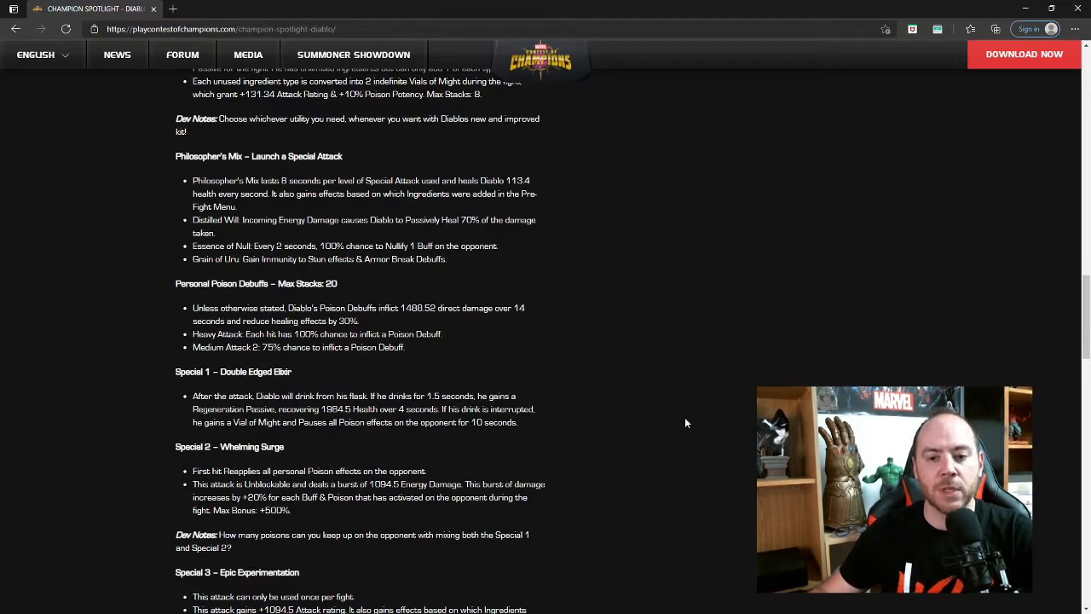
{"action": "scroll", "scroll_direction": "down", "scroll_amount": 3}
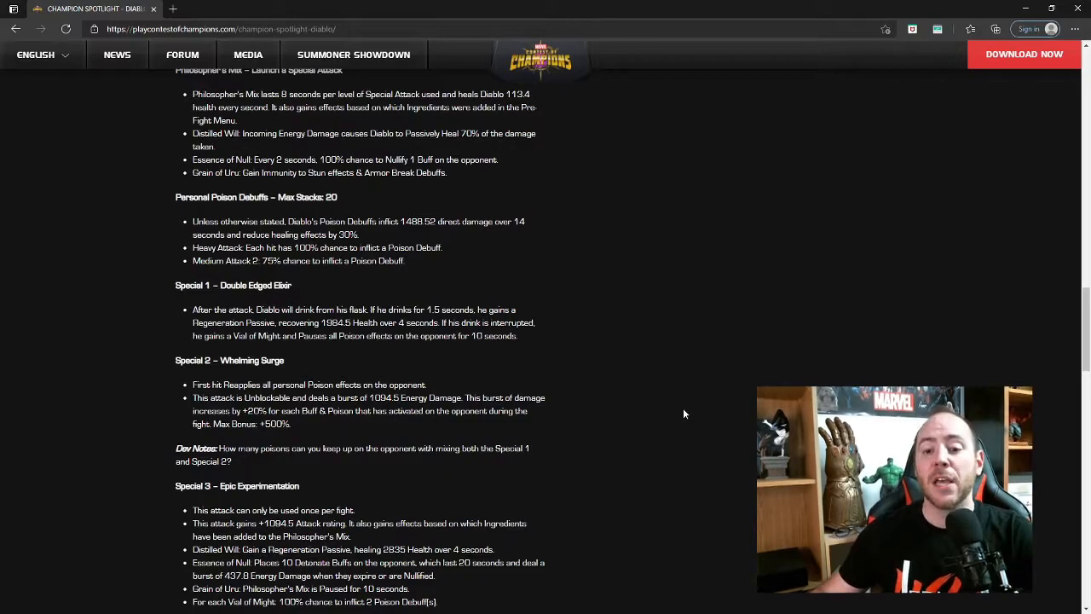
{"action": "mouse_move", "coordinate": [678, 405]}
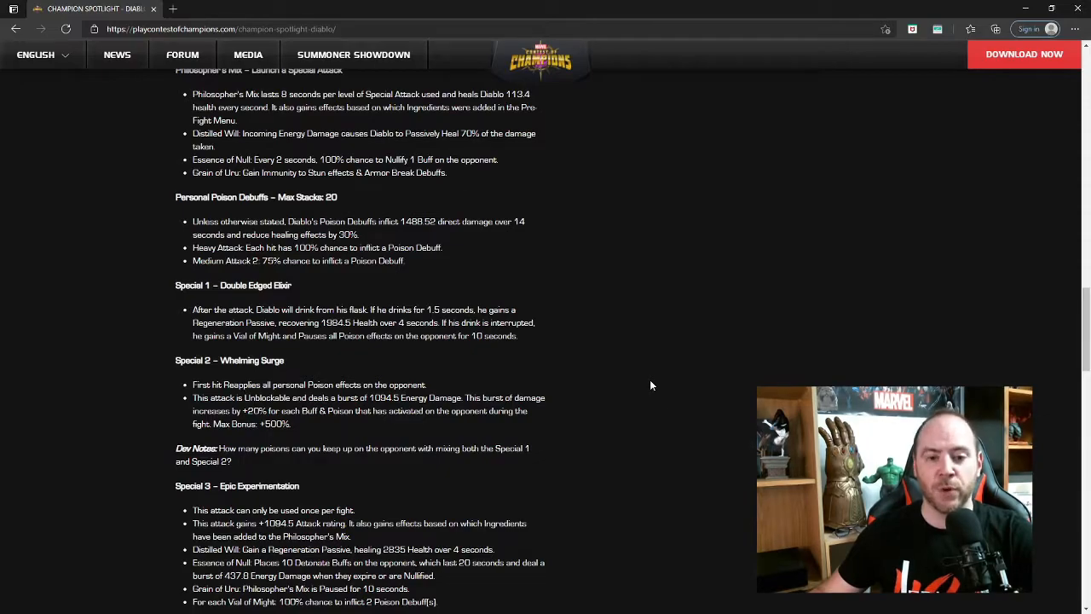
{"action": "scroll", "scroll_direction": "down", "scroll_amount": 3}
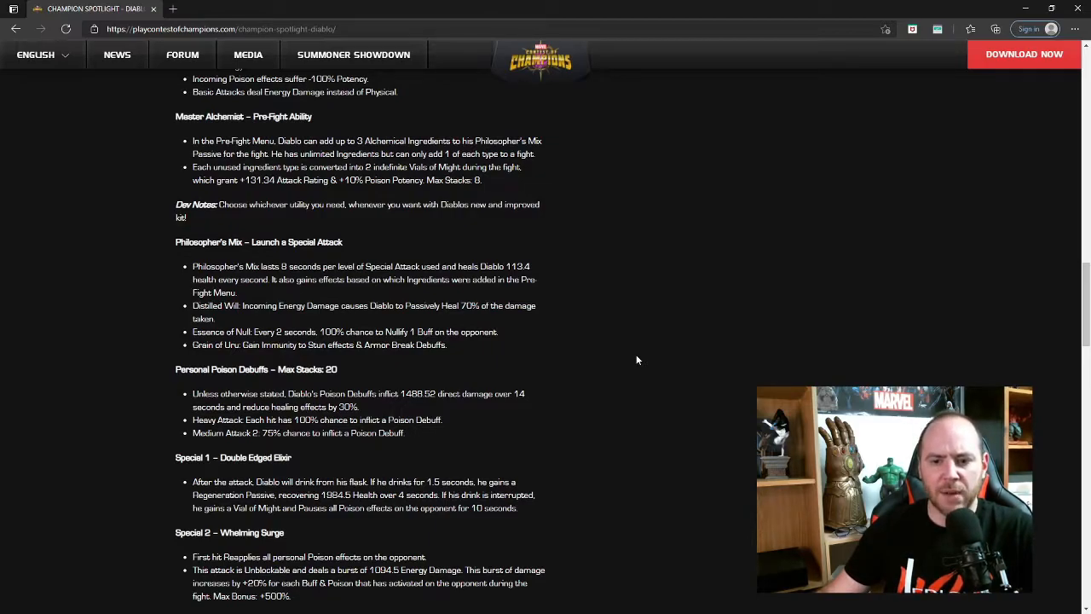
{"action": "scroll", "scroll_direction": "down", "scroll_amount": 3}
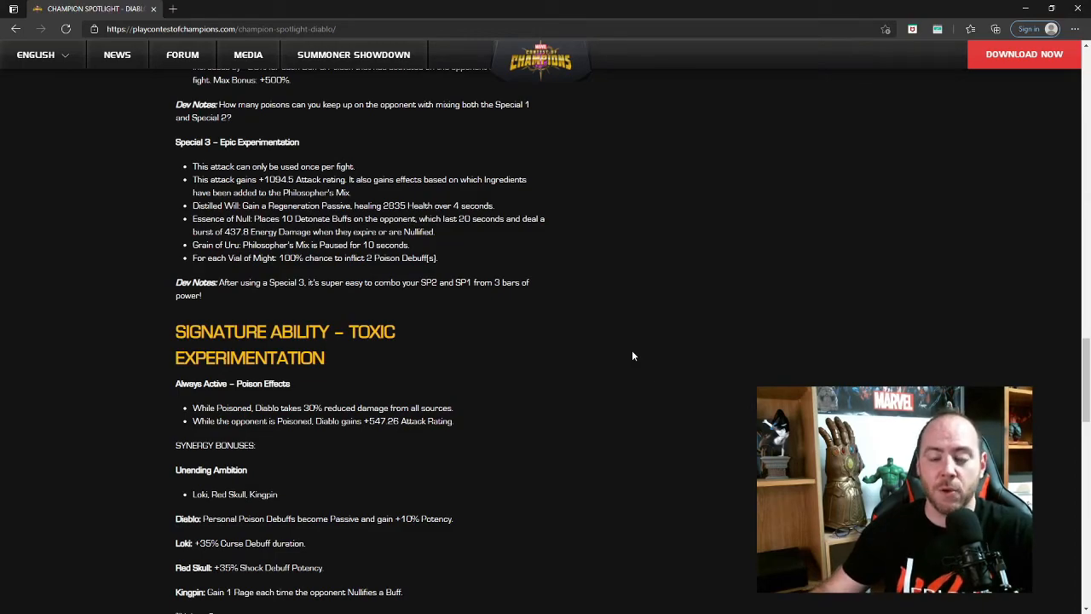
{"action": "scroll", "scroll_direction": "down", "scroll_amount": 3}
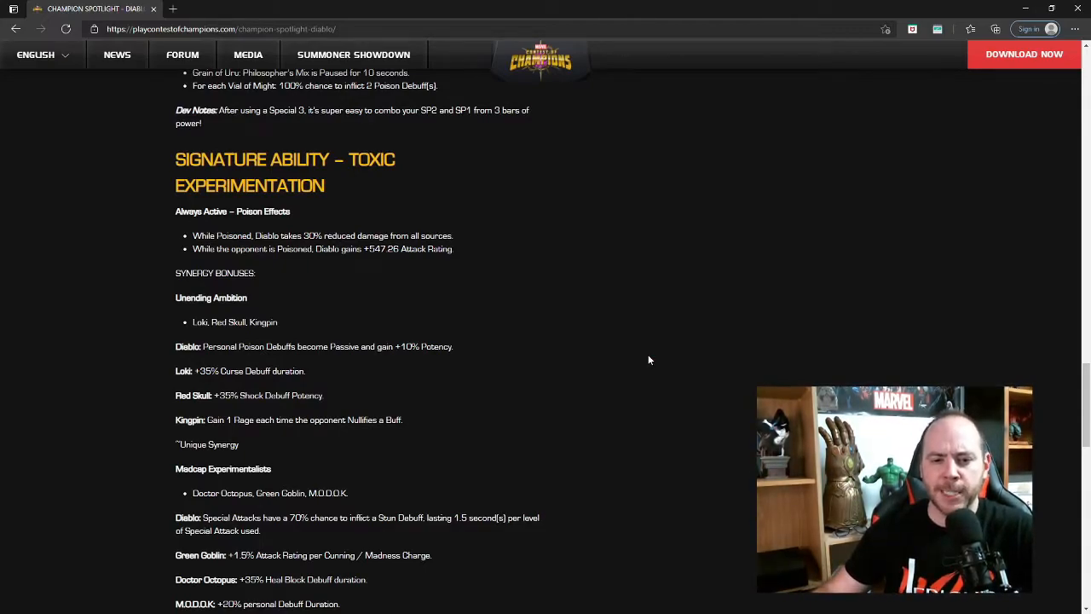
{"action": "mouse_move", "coordinate": [579, 340]}
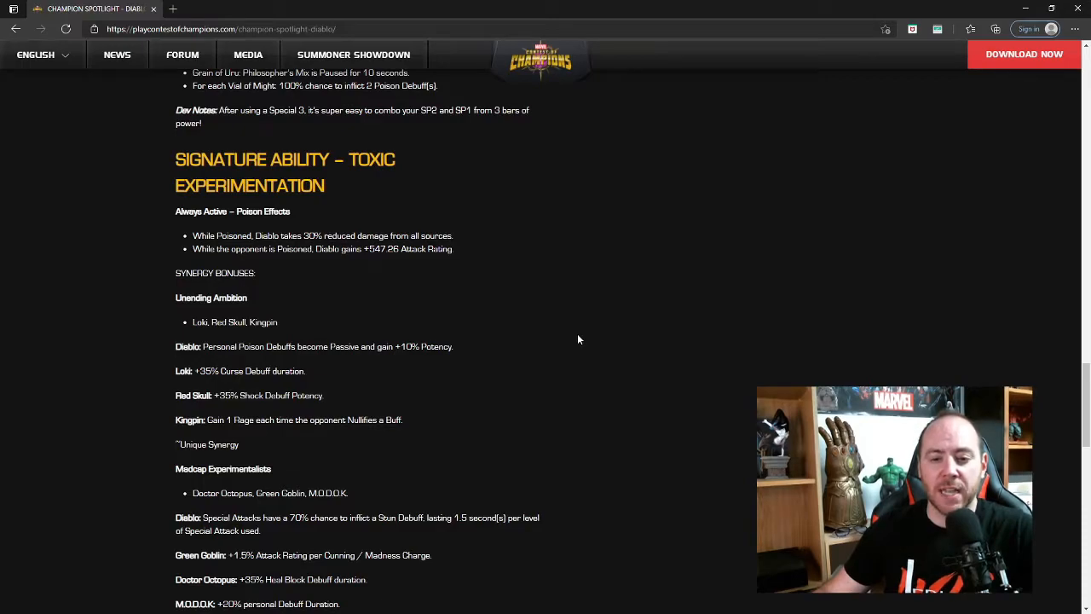
{"action": "scroll", "scroll_direction": "down", "scroll_amount": 3}
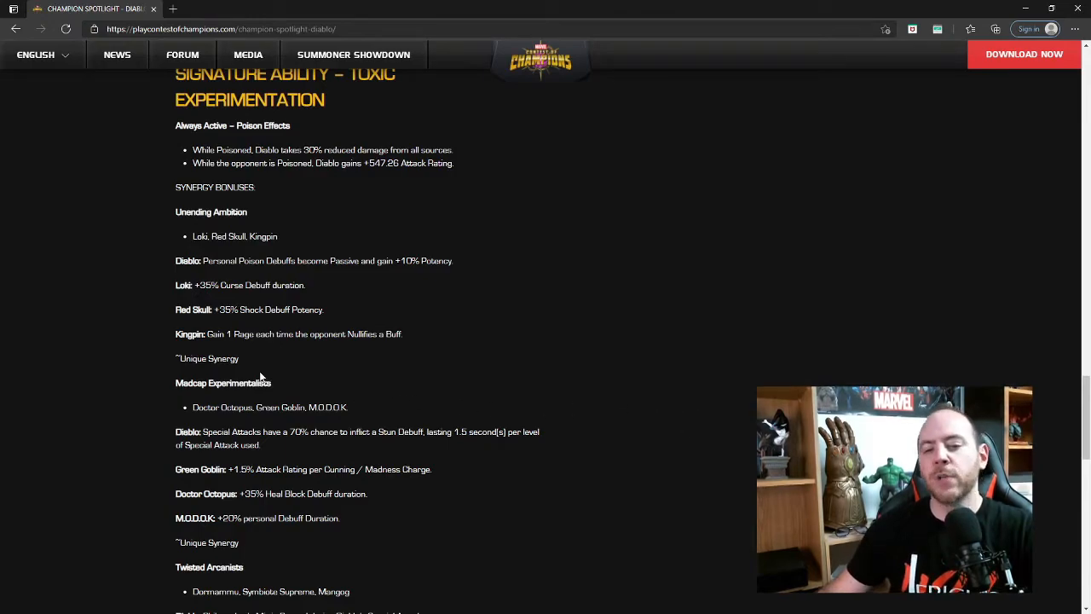
{"action": "scroll", "scroll_direction": "down", "scroll_amount": 3}
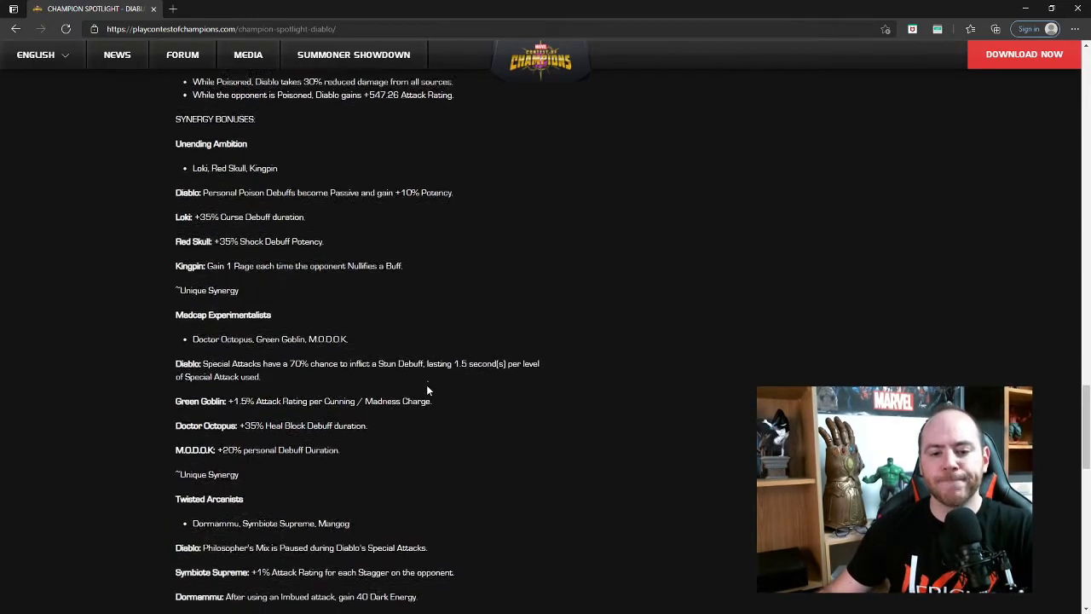
{"action": "scroll", "scroll_direction": "down", "scroll_amount": 3}
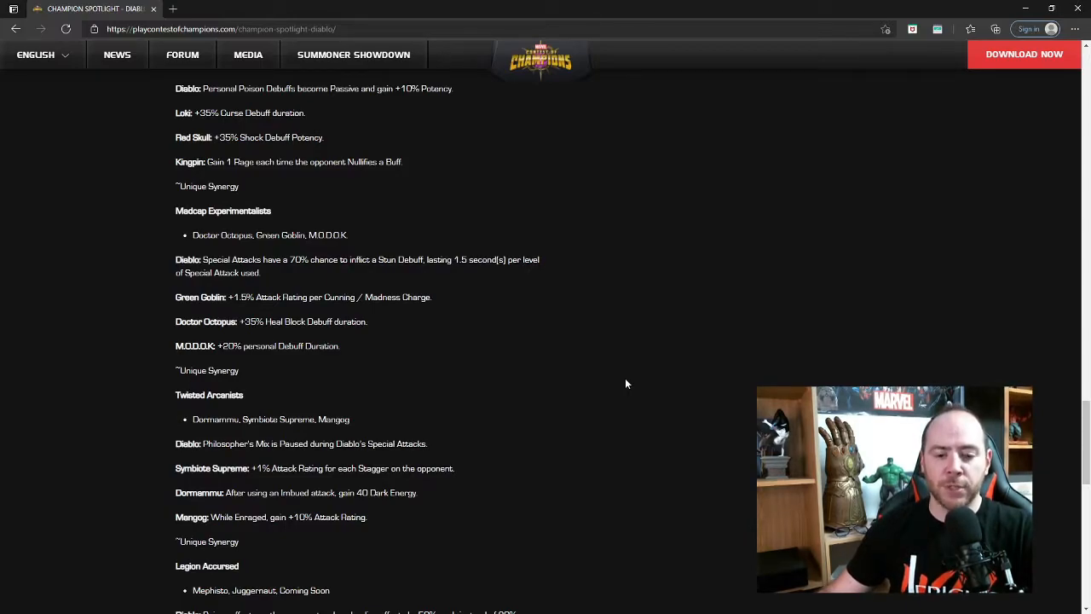
{"action": "scroll", "scroll_direction": "down", "scroll_amount": 3}
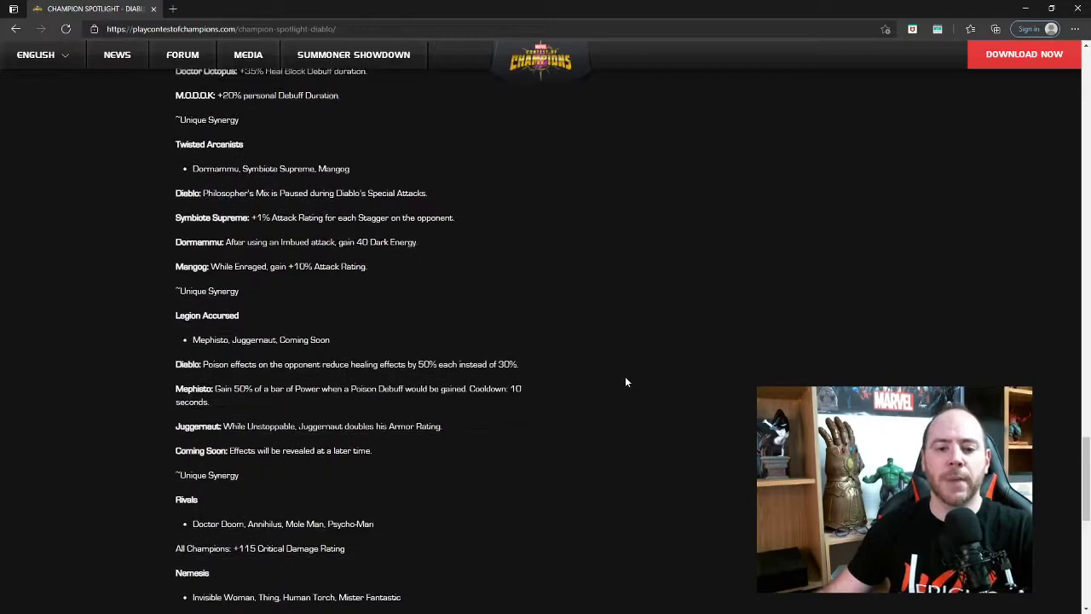
{"action": "scroll", "scroll_direction": "down", "scroll_amount": 3}
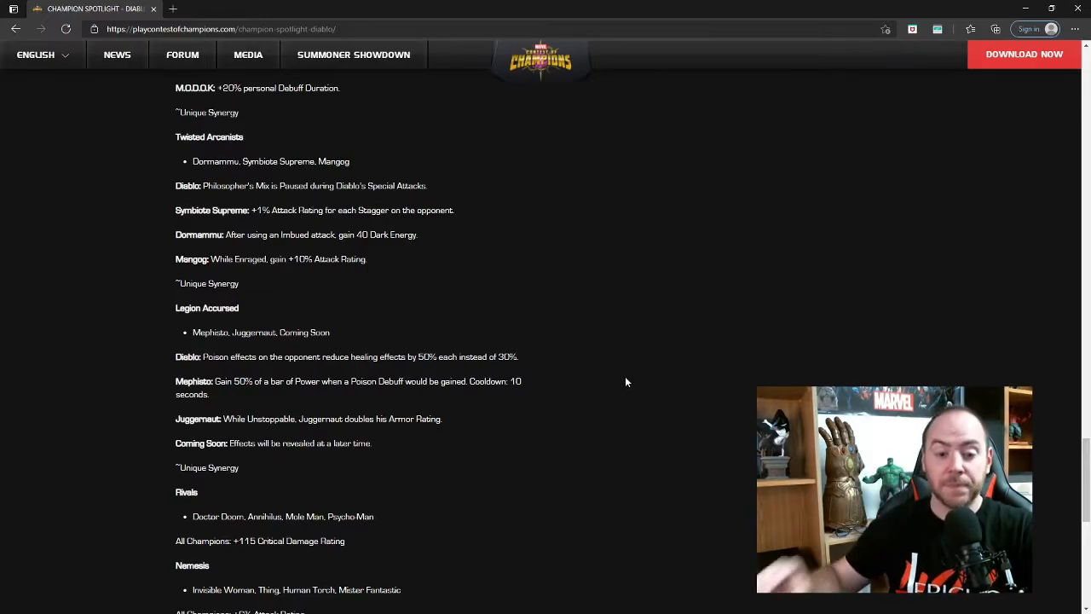
{"action": "scroll", "scroll_direction": "down", "scroll_amount": 3}
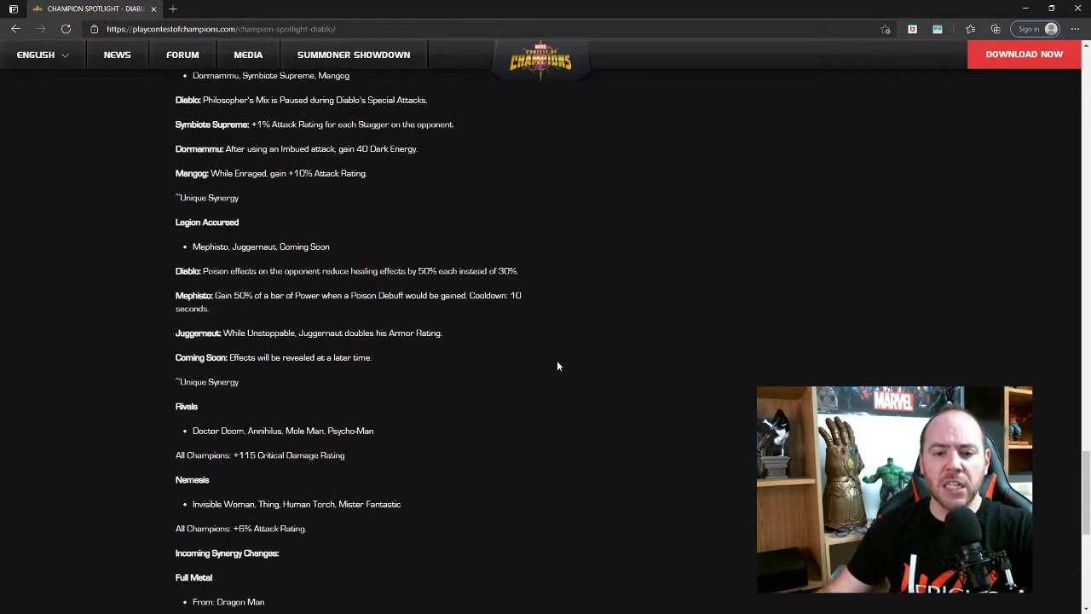
{"action": "scroll", "scroll_direction": "down", "scroll_amount": 3}
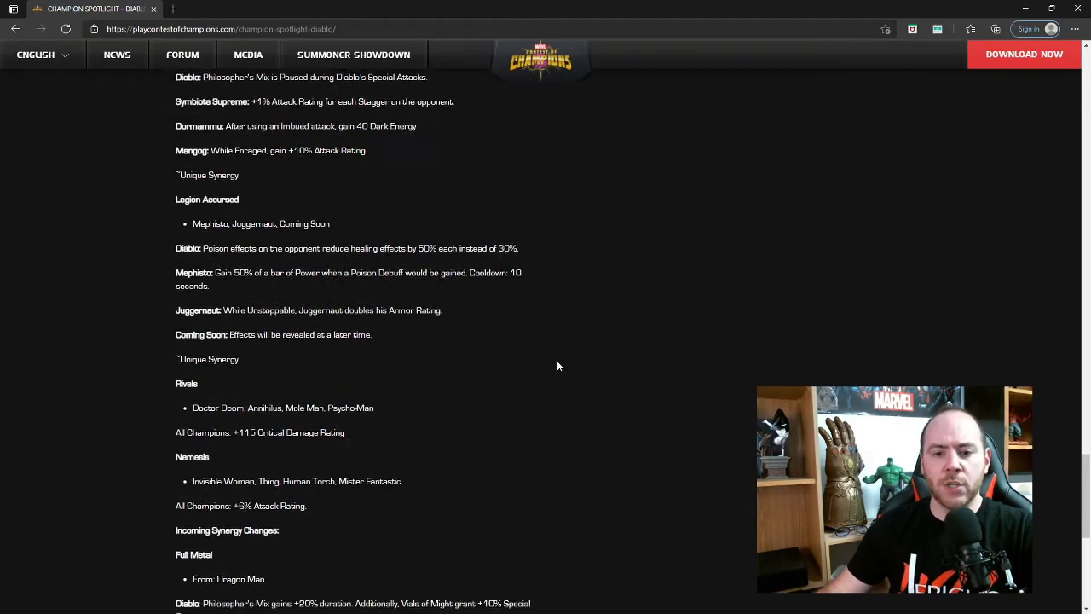
{"action": "scroll", "scroll_direction": "down", "scroll_amount": 3}
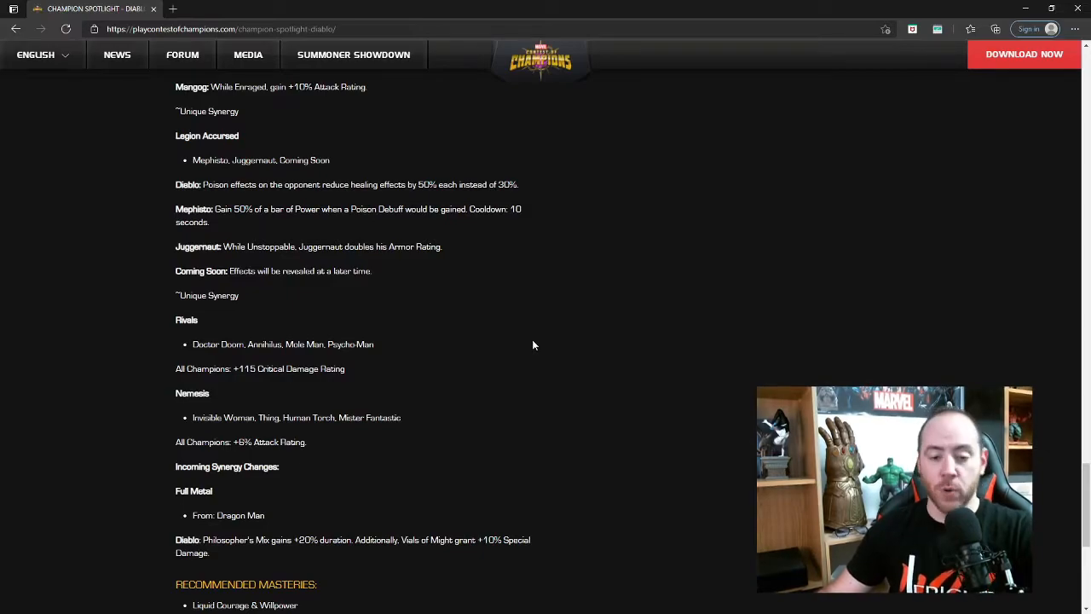
{"action": "scroll", "scroll_direction": "down", "scroll_amount": 3}
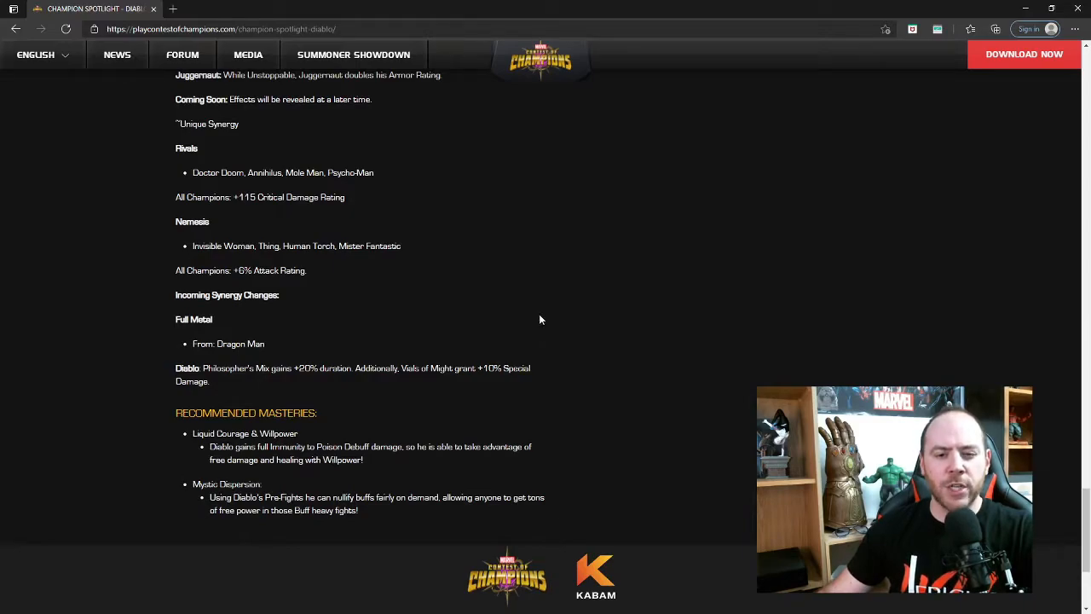
{"action": "scroll", "scroll_direction": "down", "scroll_amount": 3}
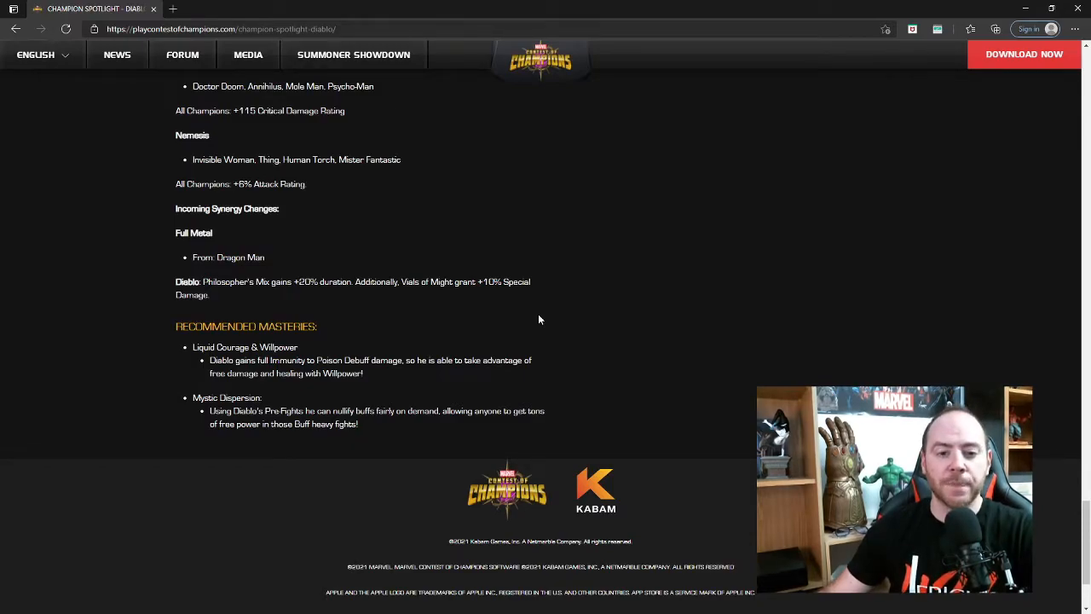
{"action": "scroll", "scroll_direction": "down", "scroll_amount": 3}
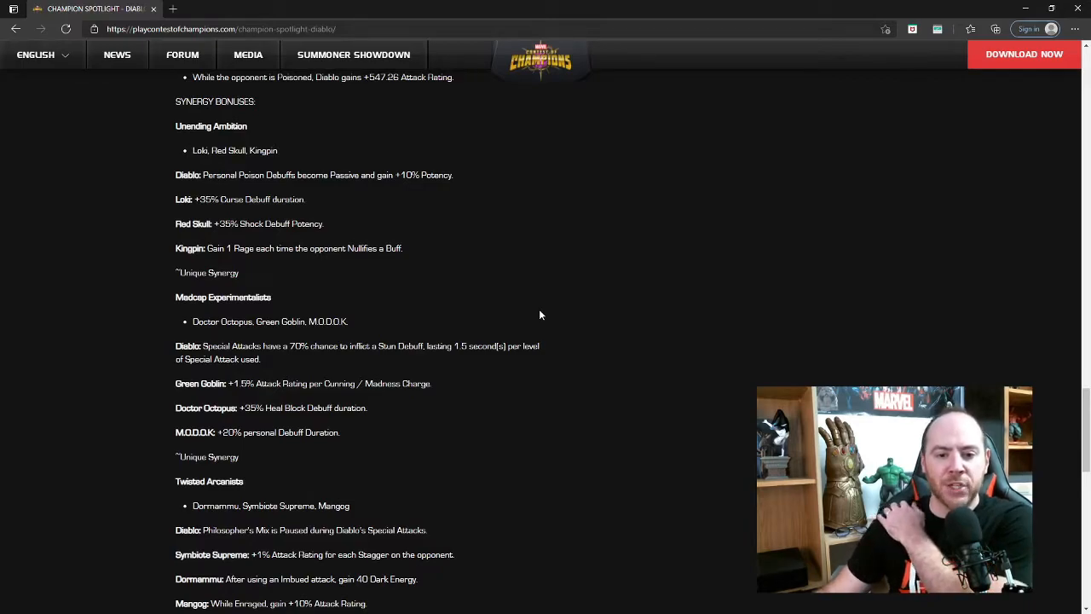
{"action": "mouse_move", "coordinate": [537, 312]}
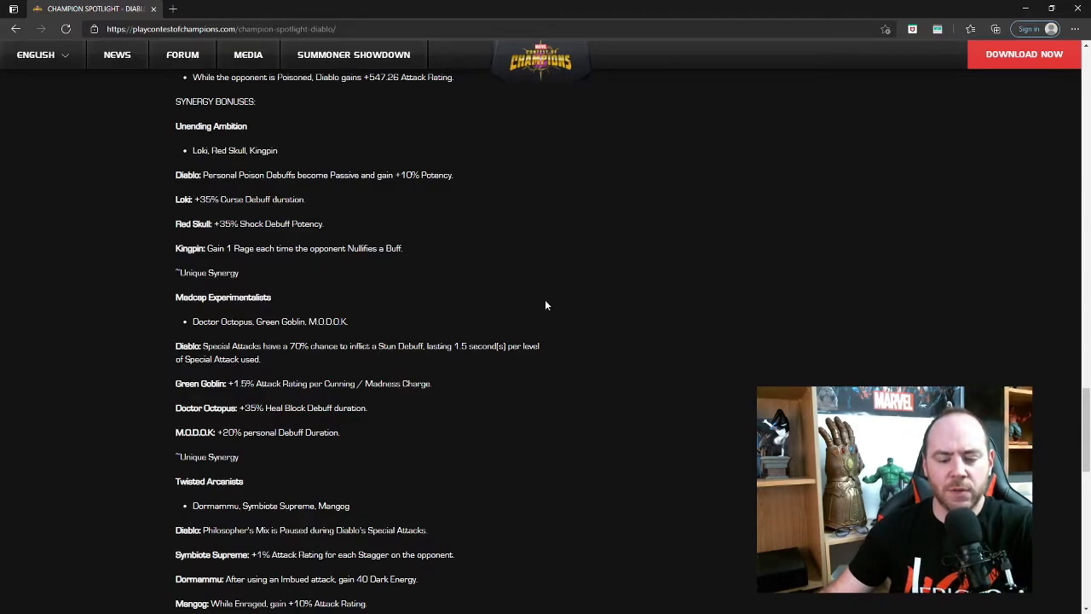
{"action": "scroll", "scroll_direction": "down", "scroll_amount": 3}
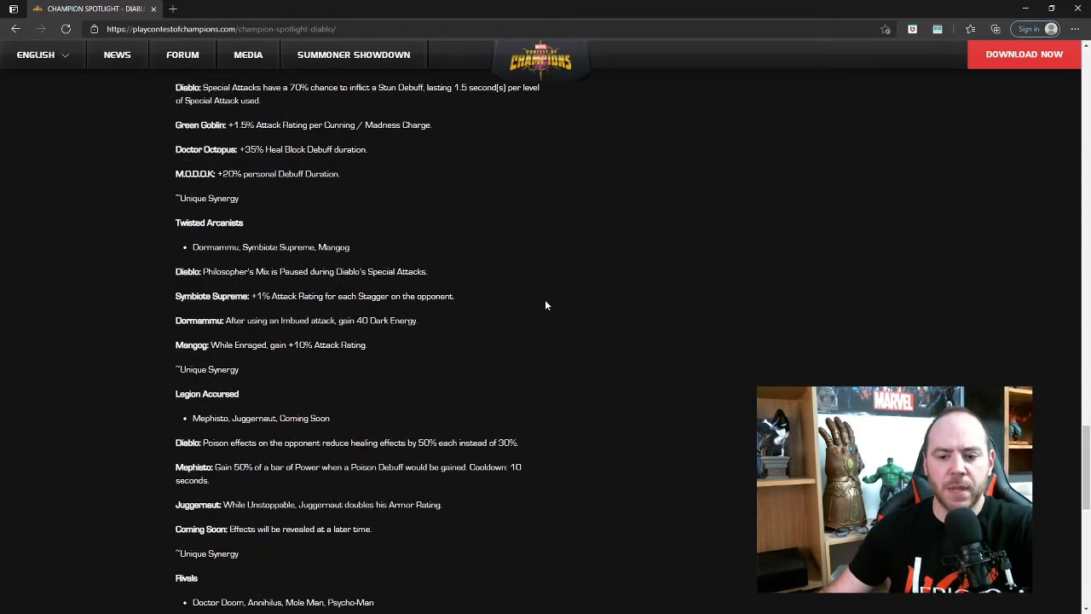
{"action": "scroll", "scroll_direction": "down", "scroll_amount": 3}
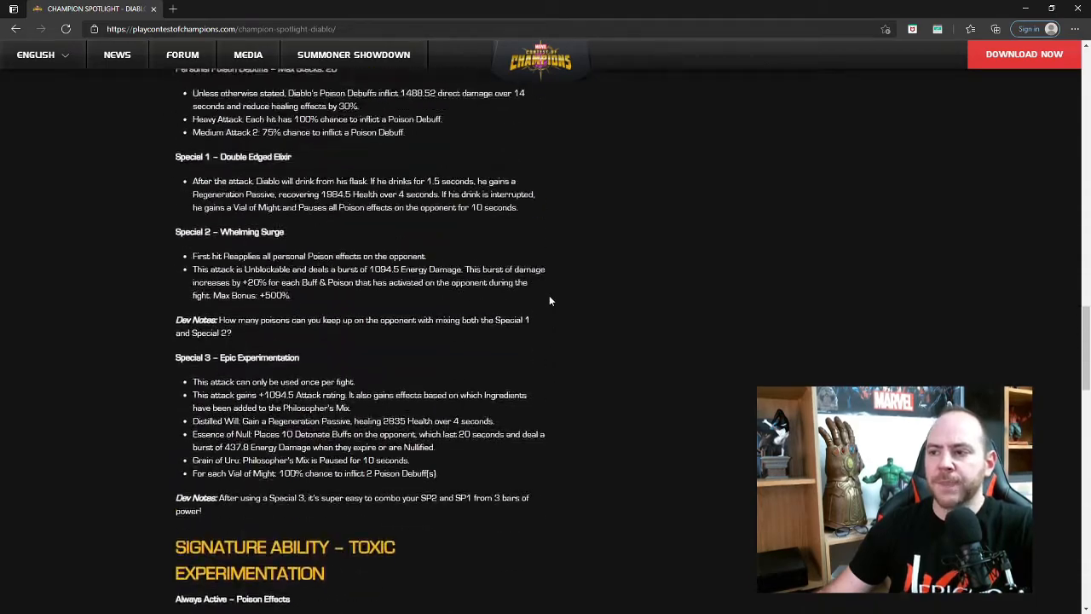
{"action": "scroll", "scroll_direction": "up", "scroll_amount": 3}
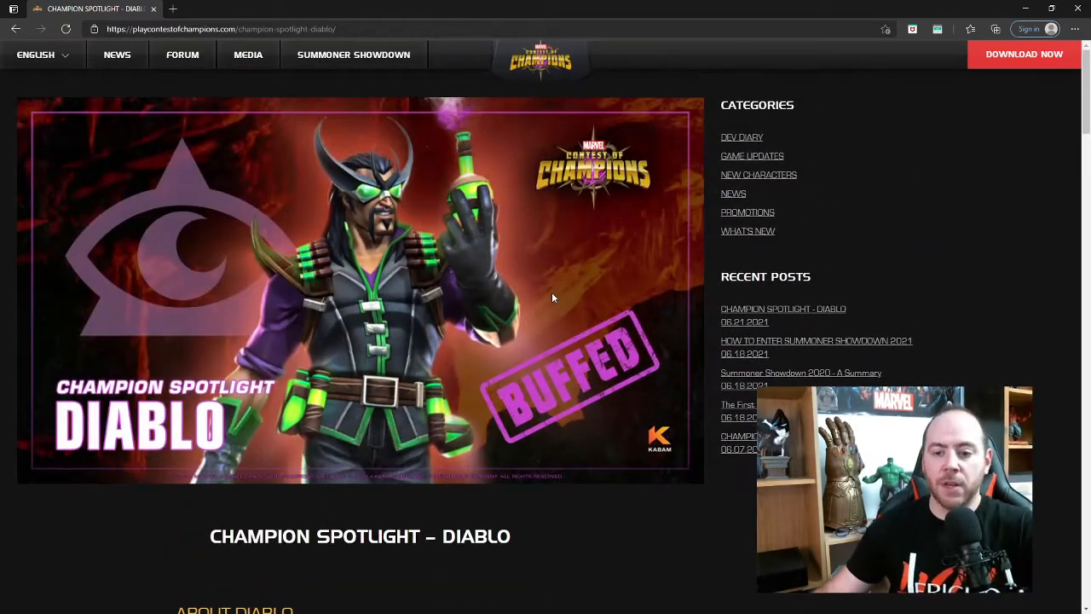